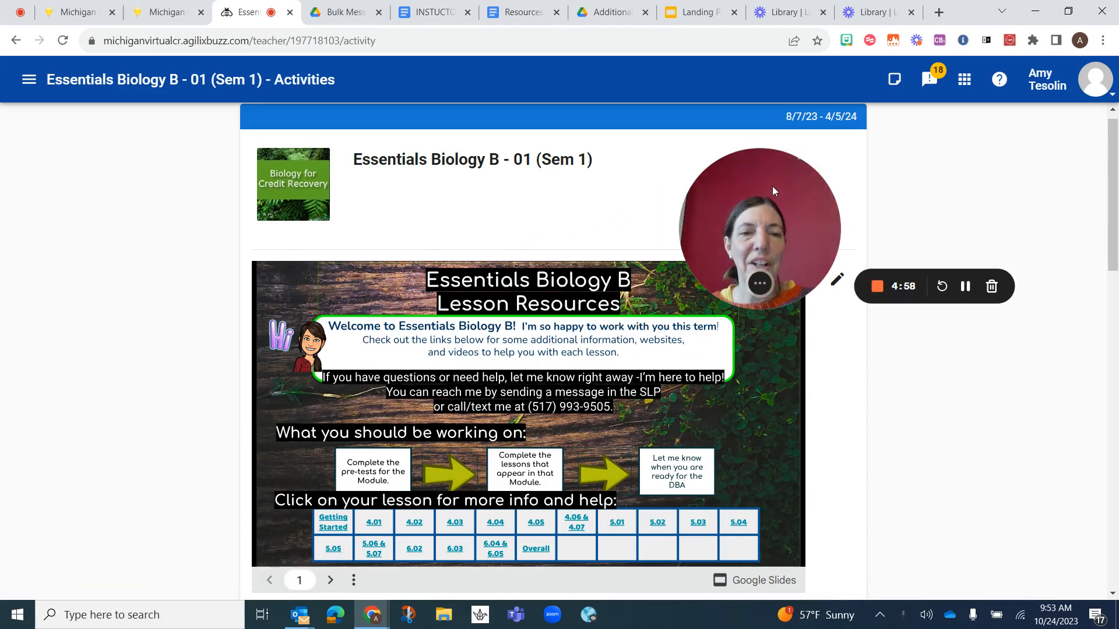
pyautogui.moveTo(906, 410)
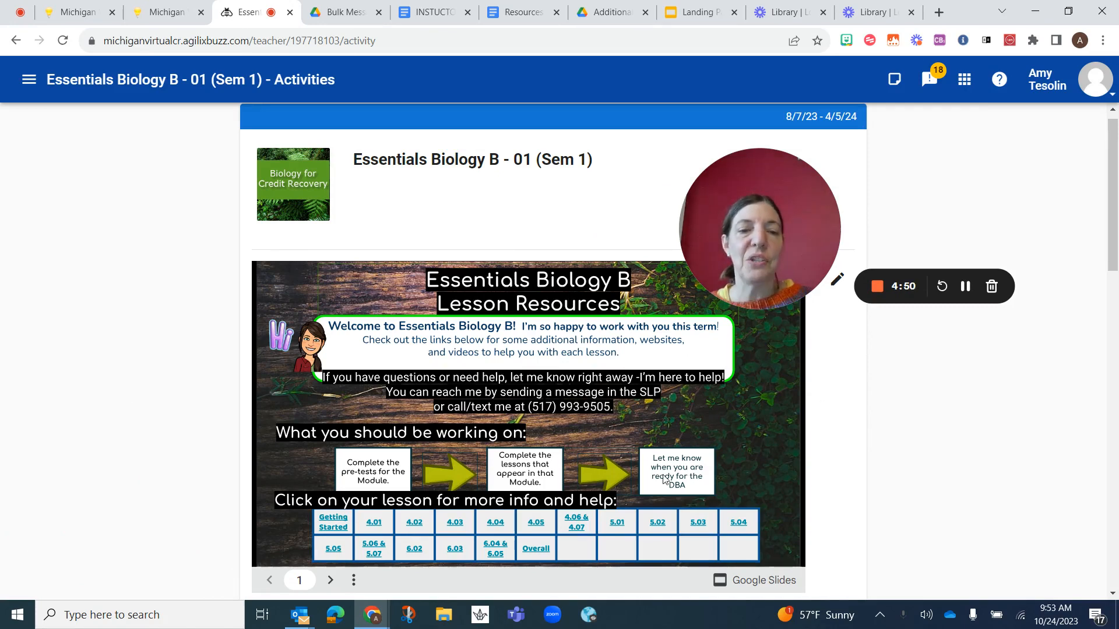
# - Scroll the Activities list down to the expanded Module 05: Scientific Connections folder
pyautogui.scroll(-3)
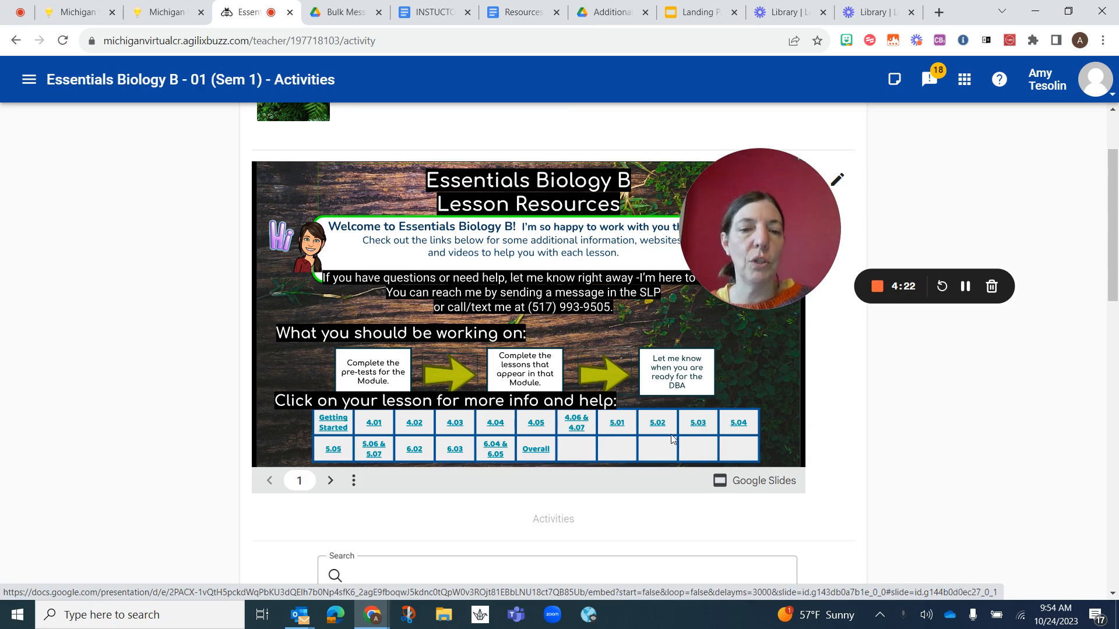
pyautogui.scroll(-3)
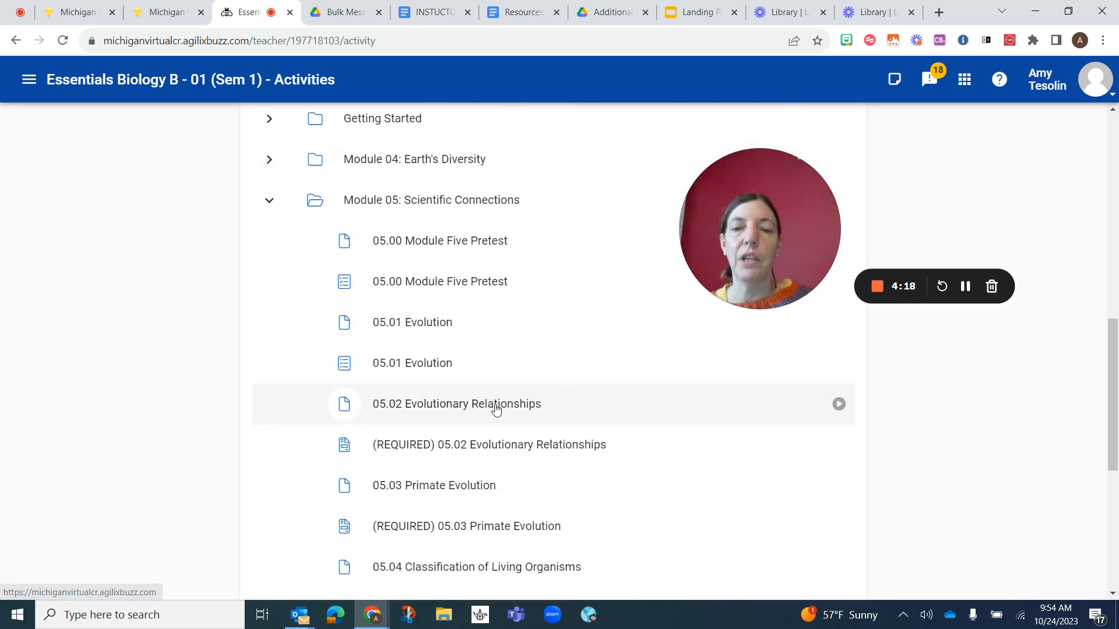
pyautogui.moveTo(470, 490)
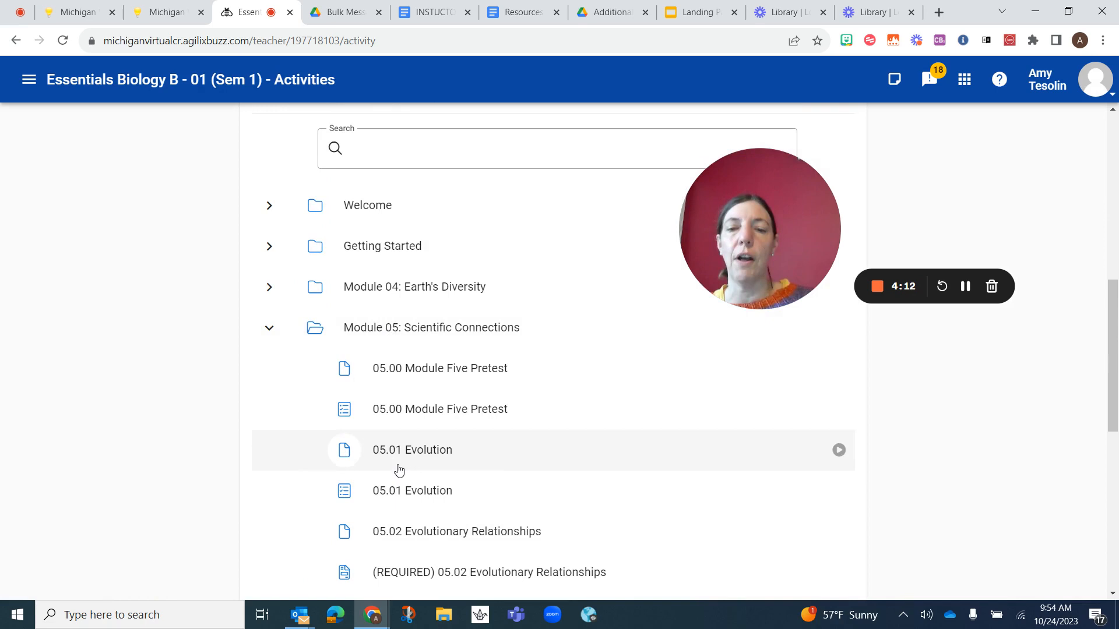
pyautogui.scroll(-3)
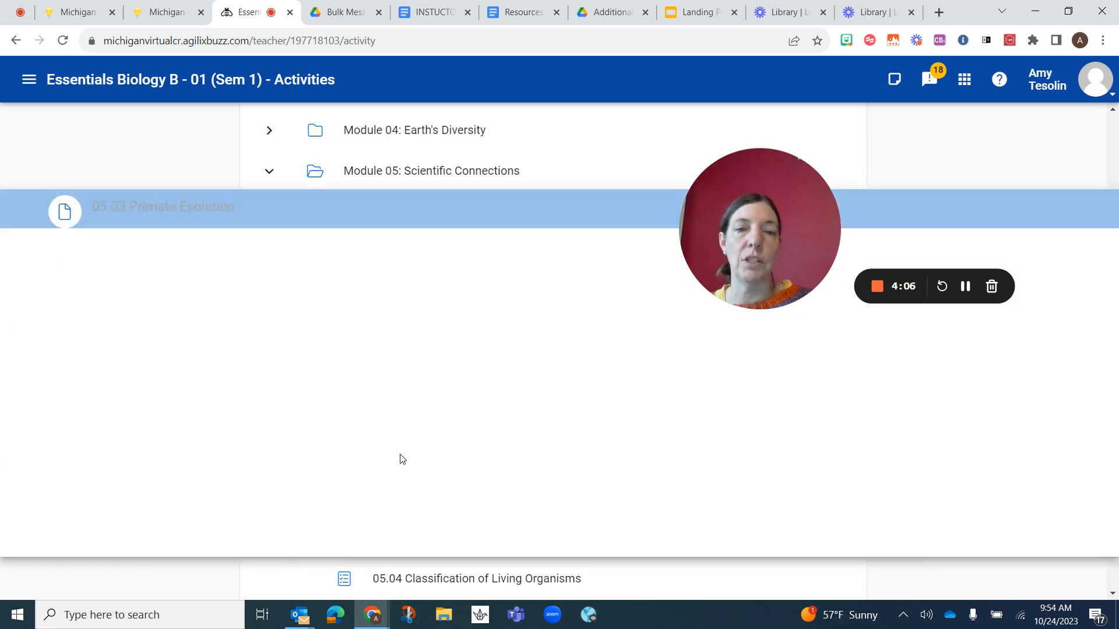
# - Open 05.03 Primate Evolution at page 5 and scroll to the Virtual Lab Assignment
pyautogui.click(162, 206)
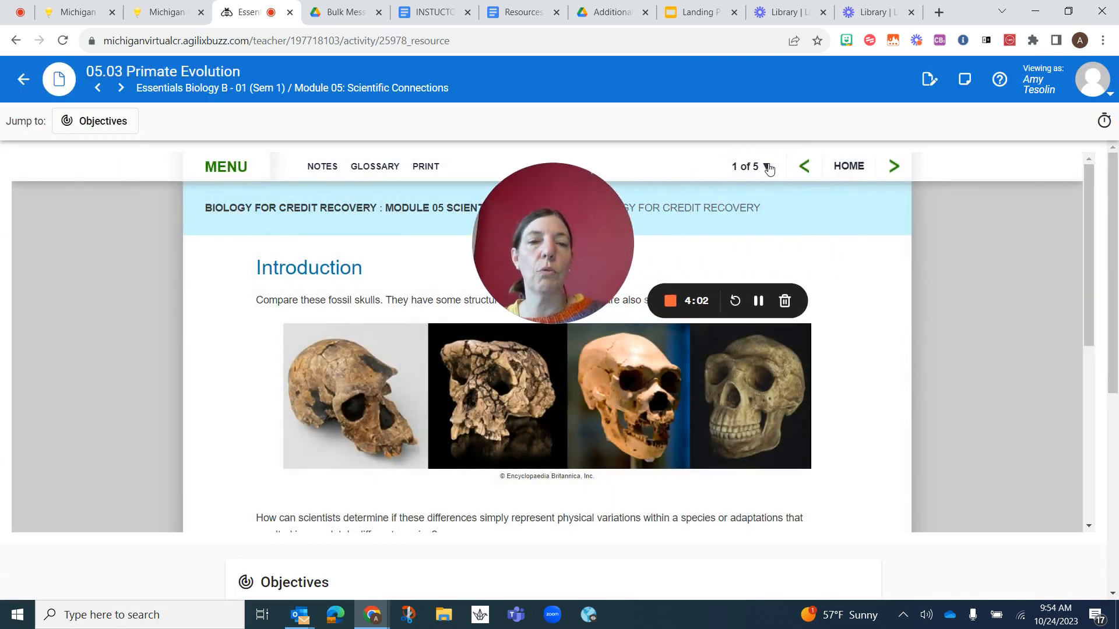
pyautogui.click(768, 166)
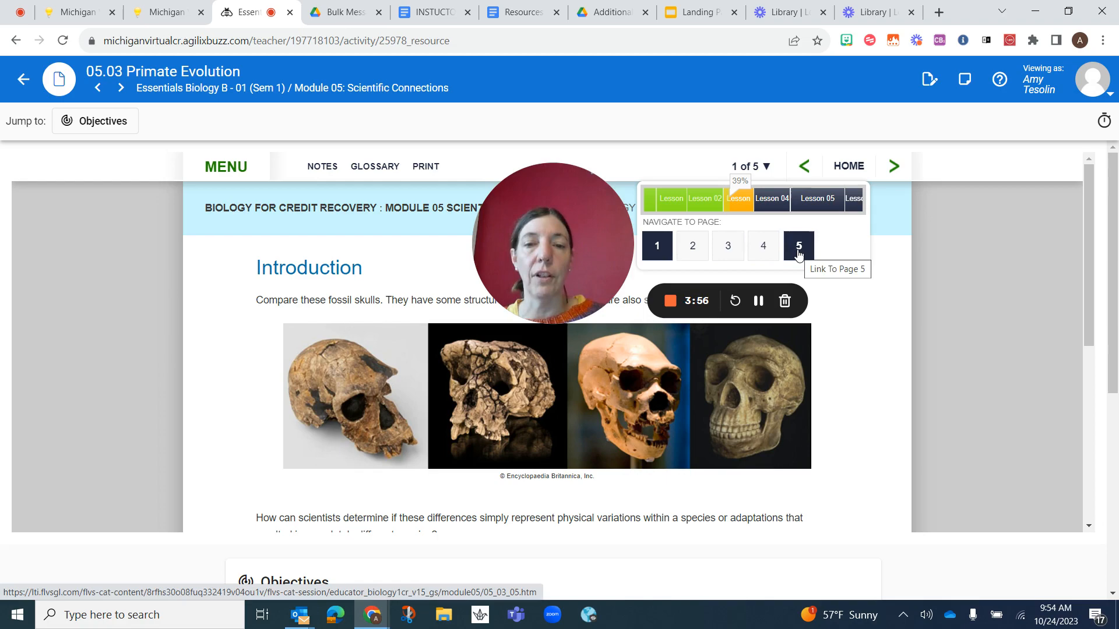
pyautogui.click(798, 245)
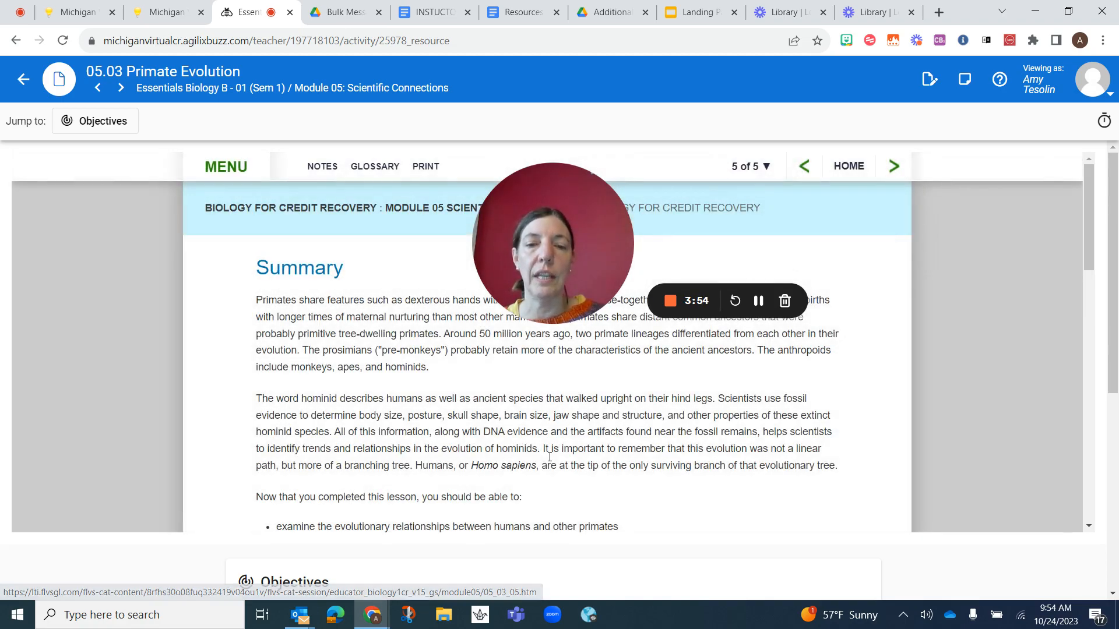
pyautogui.scroll(-3)
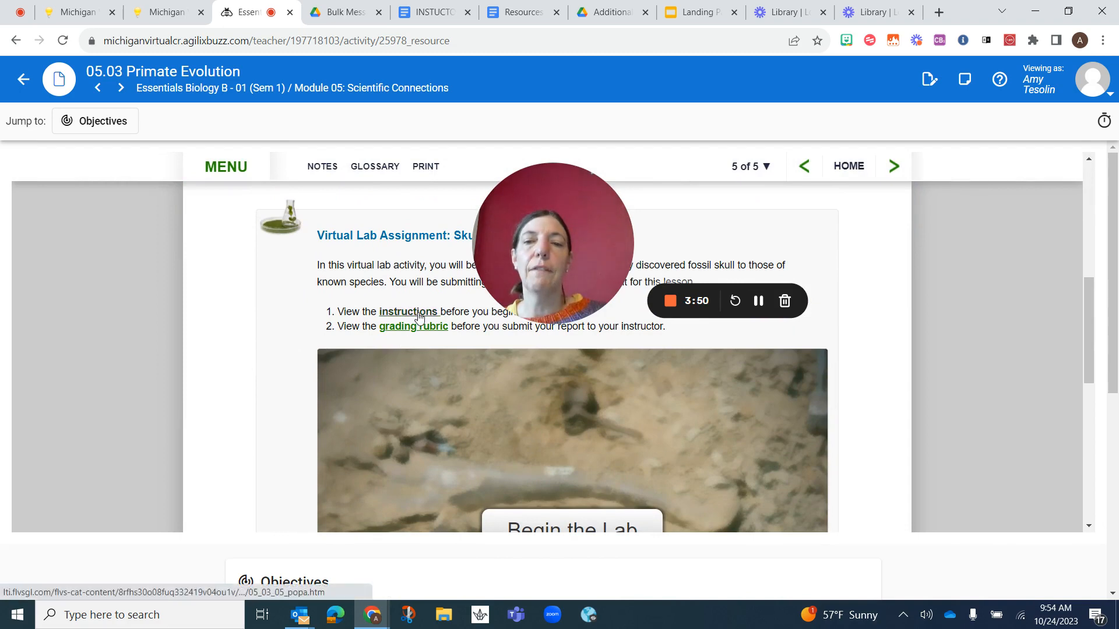
pyautogui.moveTo(412, 326)
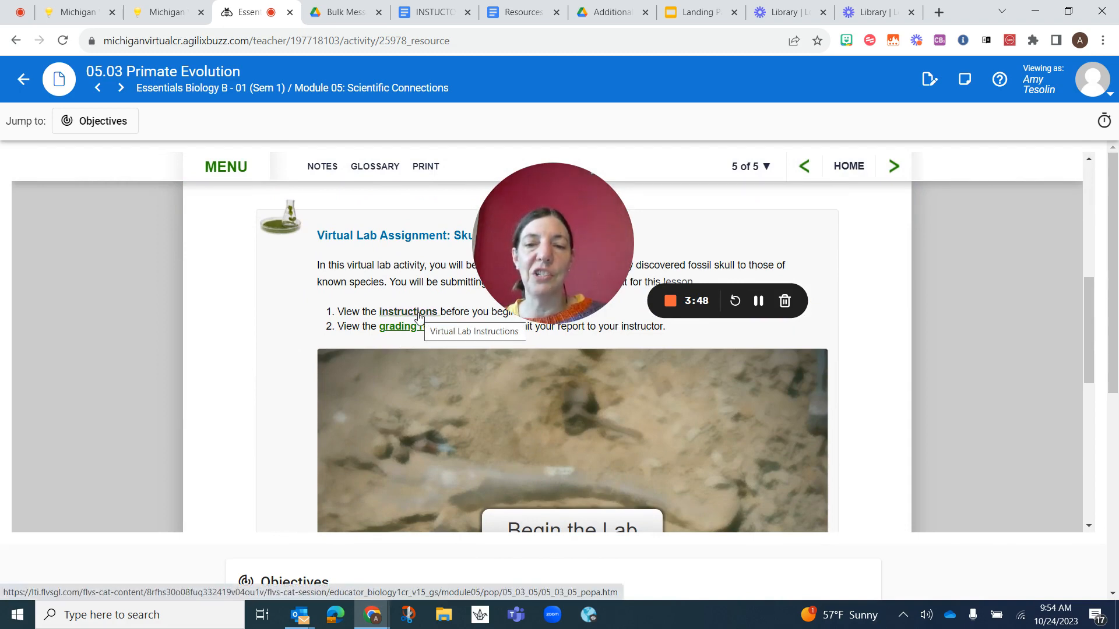
# - Open Virtual Lab Instructions: Skull Analysis and scroll through materials, hypothesis and procedure
pyautogui.click(407, 314)
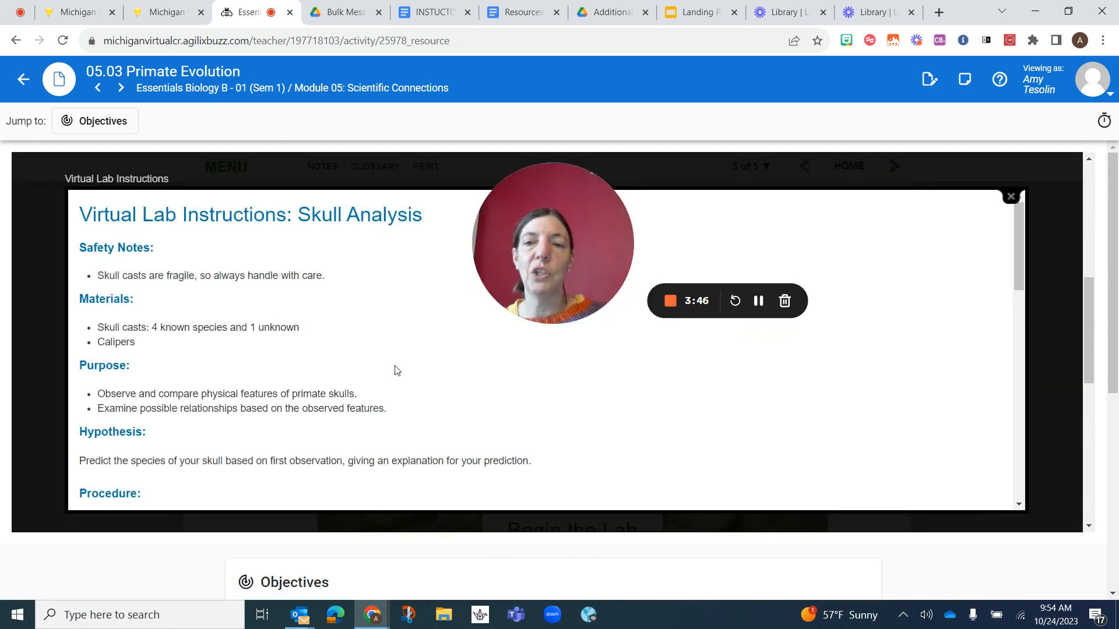
pyautogui.scroll(-3)
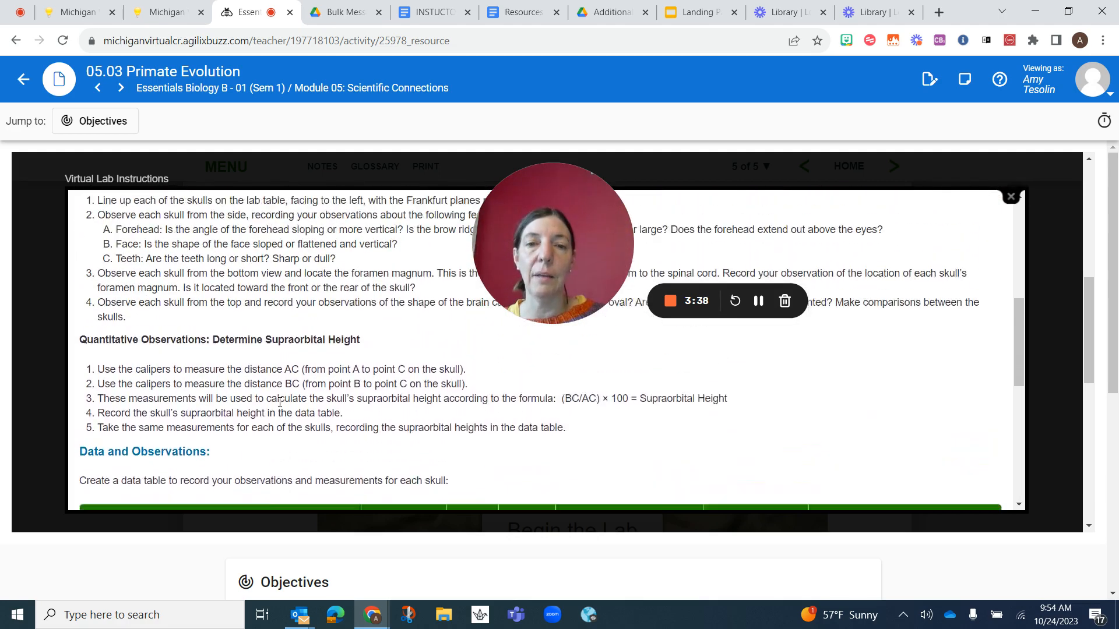
pyautogui.scroll(-3)
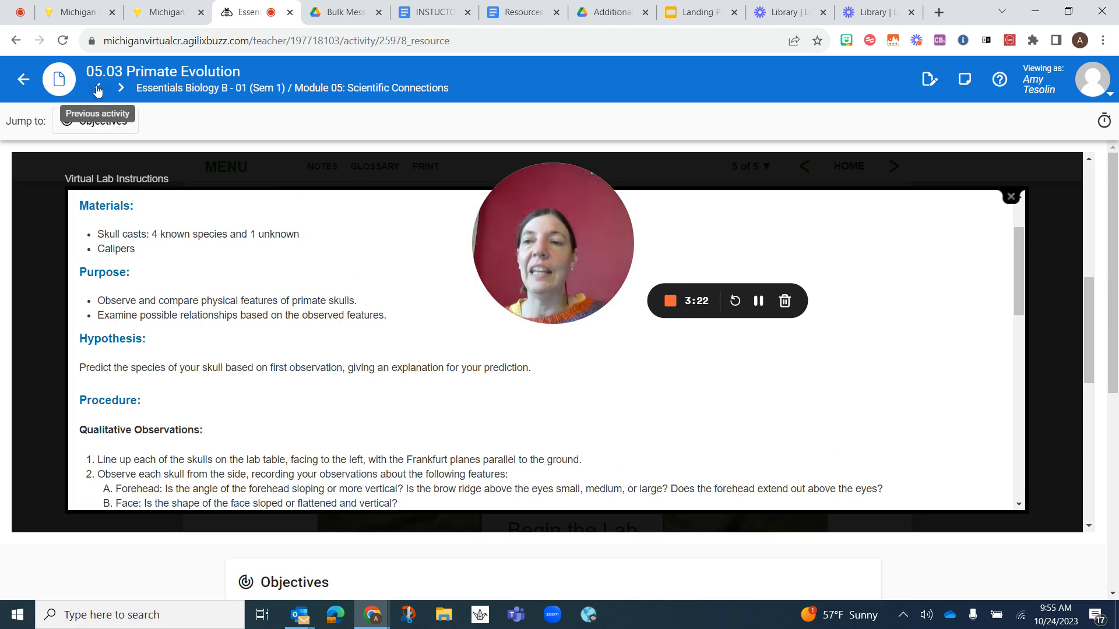
# - Step back one activity and forward again to reload the 05.03 lab page
pyautogui.click(97, 89)
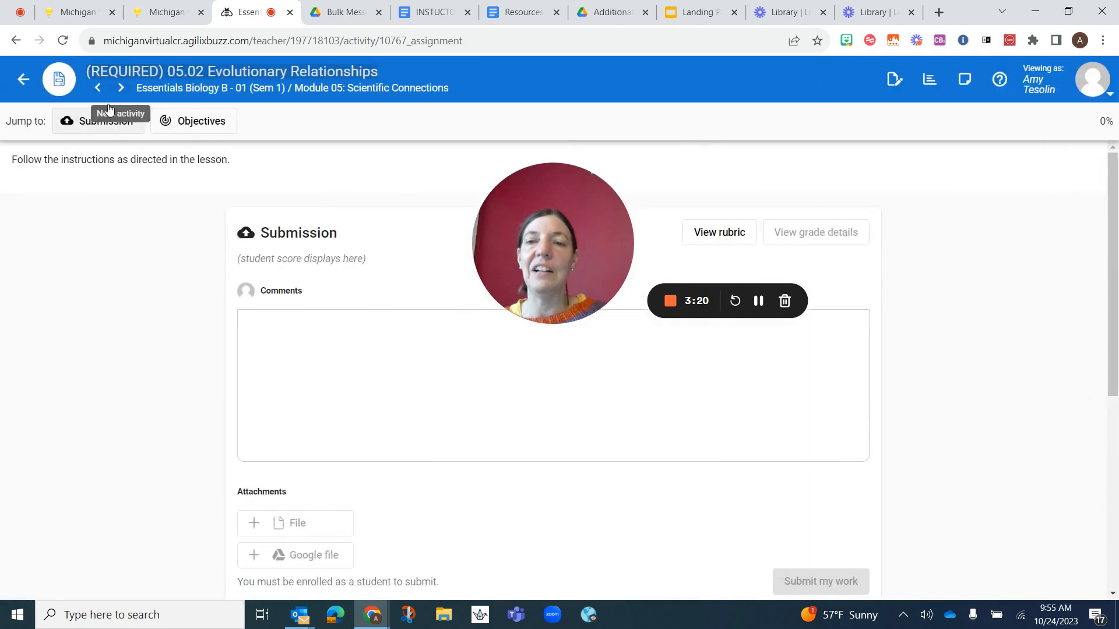
pyautogui.click(120, 88)
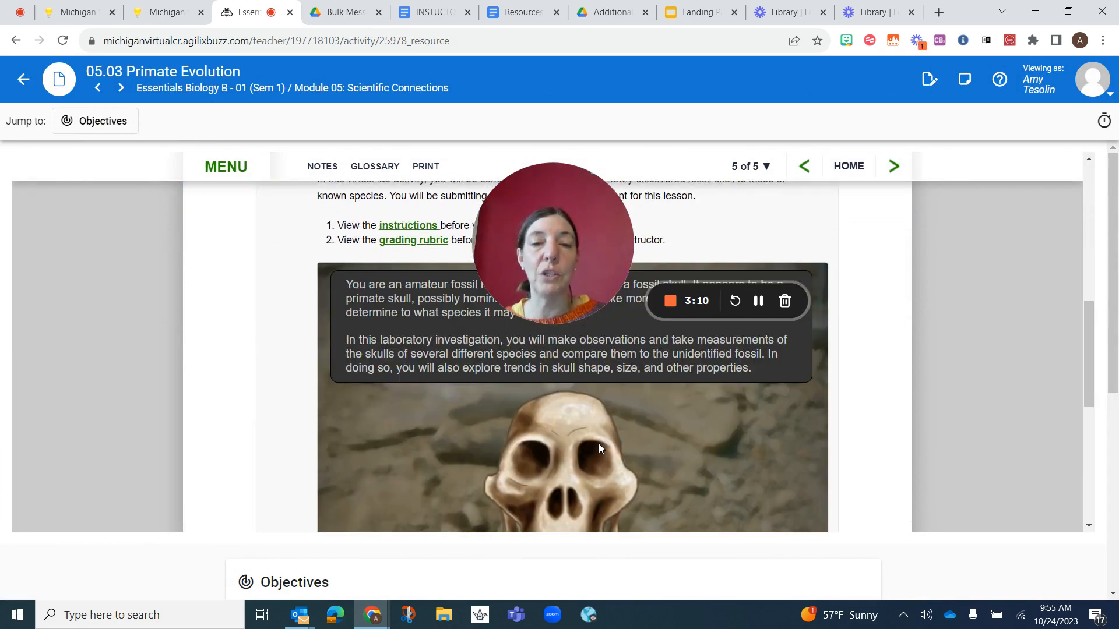
pyautogui.moveTo(744, 435)
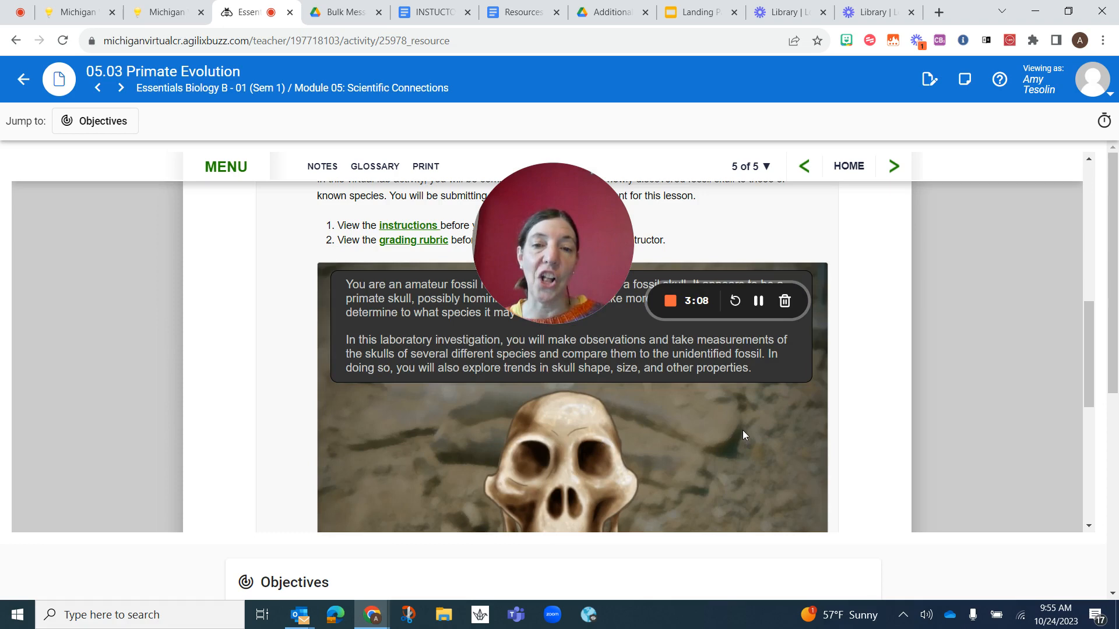
# - Advance the virtual lab to the unknown skull versus four primate skulls comparison
pyautogui.scroll(-3)
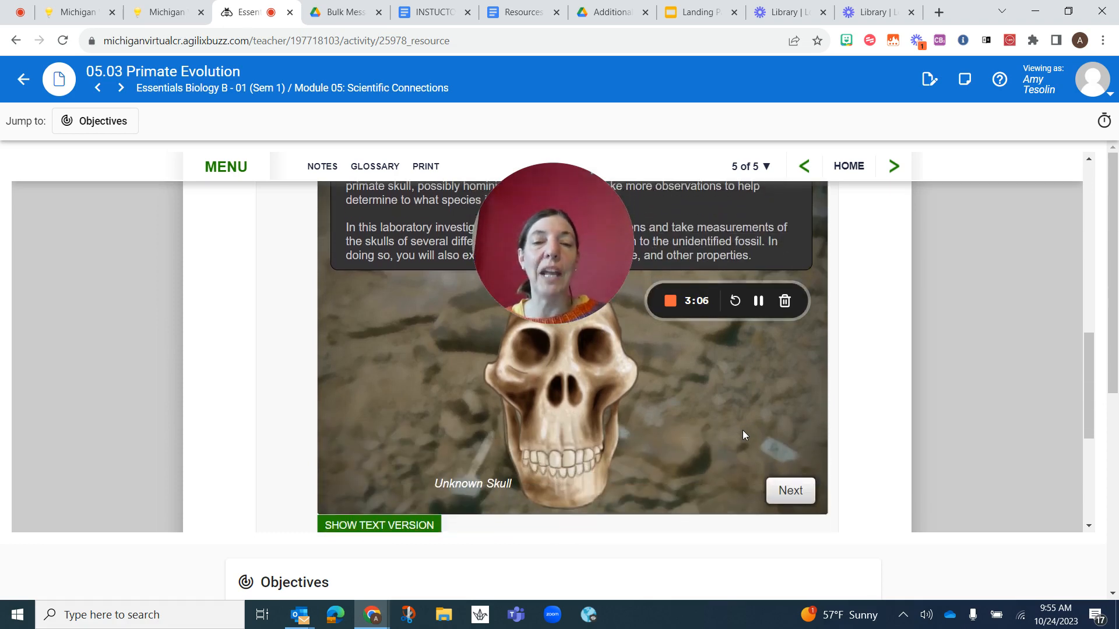
pyautogui.moveTo(534, 335)
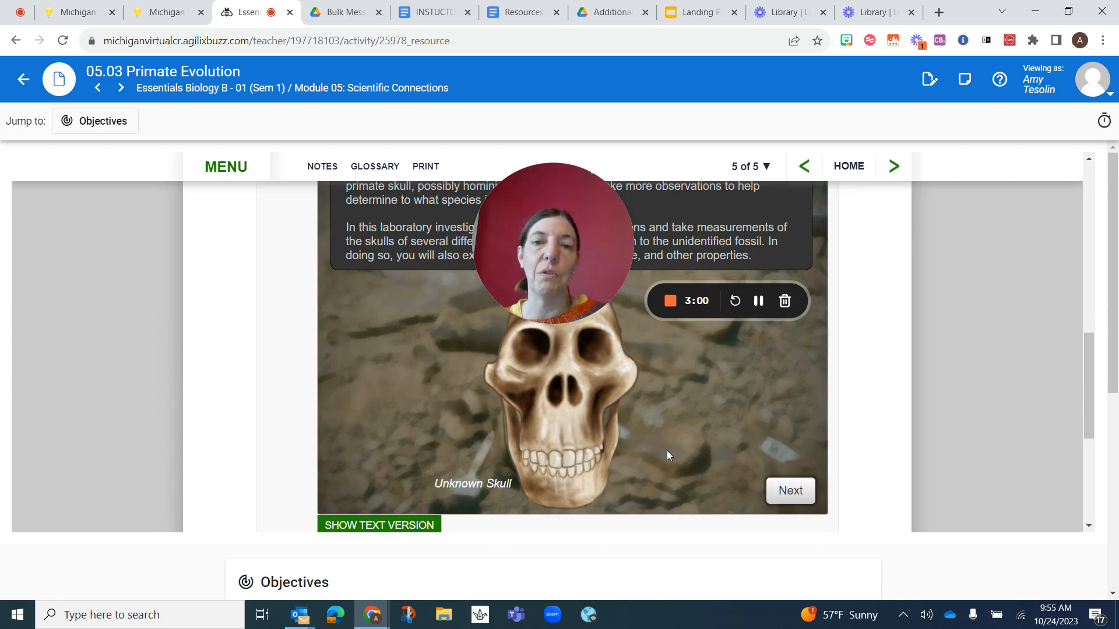
pyautogui.click(788, 491)
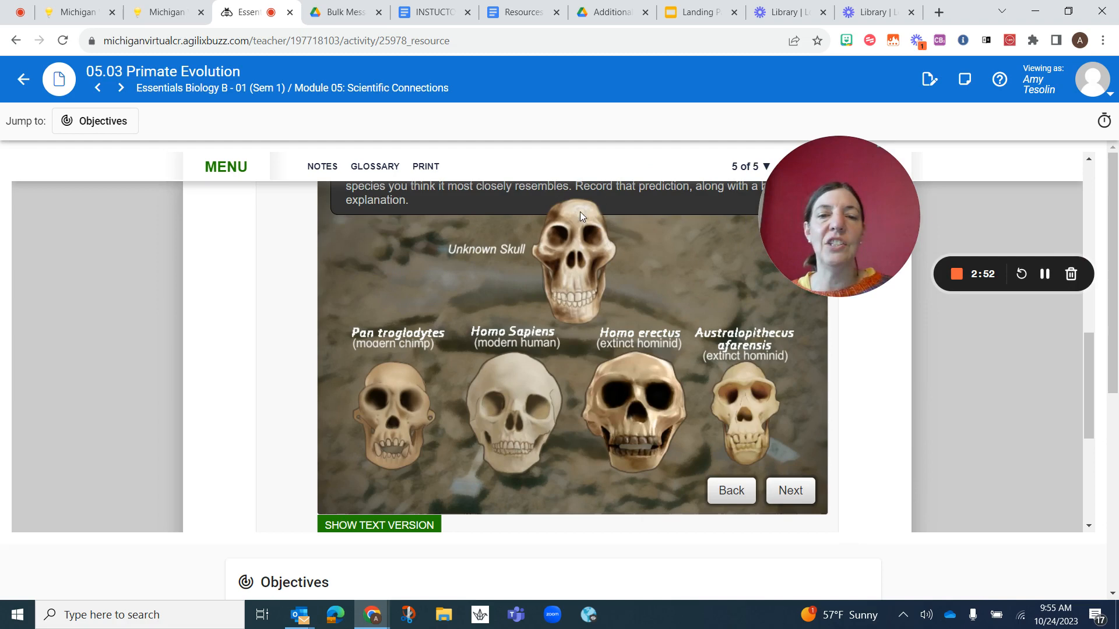
pyautogui.moveTo(630, 255)
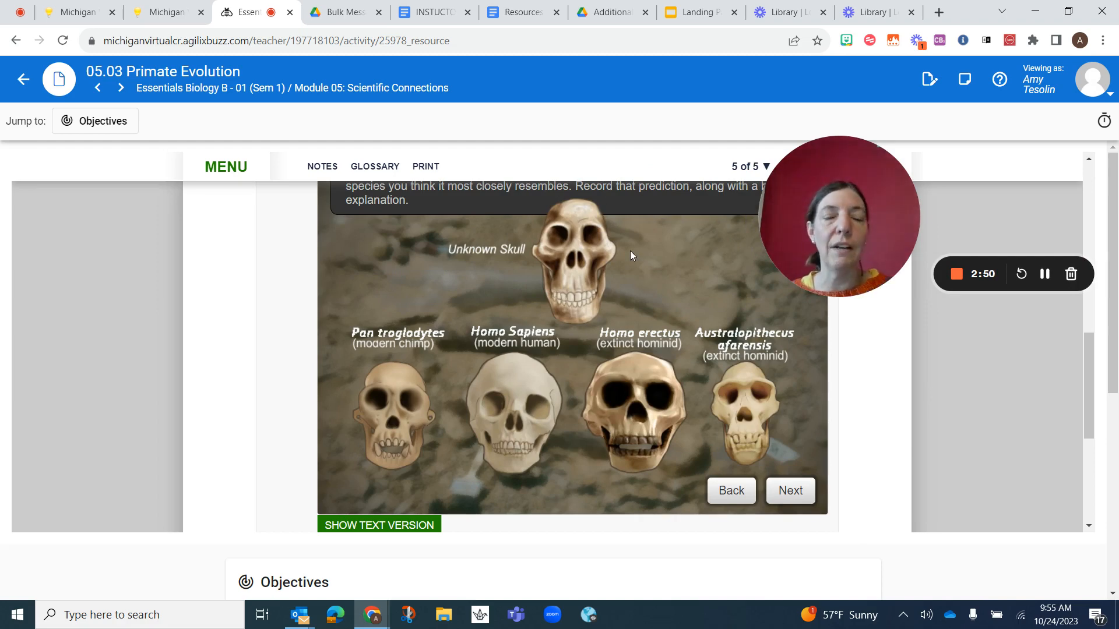
pyautogui.moveTo(563, 208)
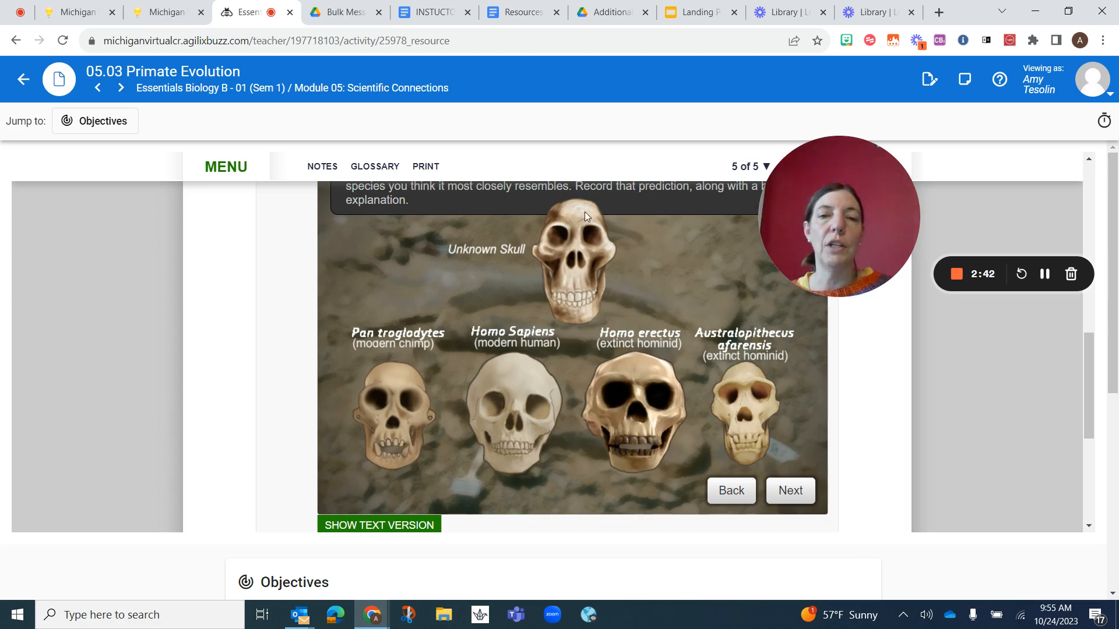
pyautogui.moveTo(400, 412)
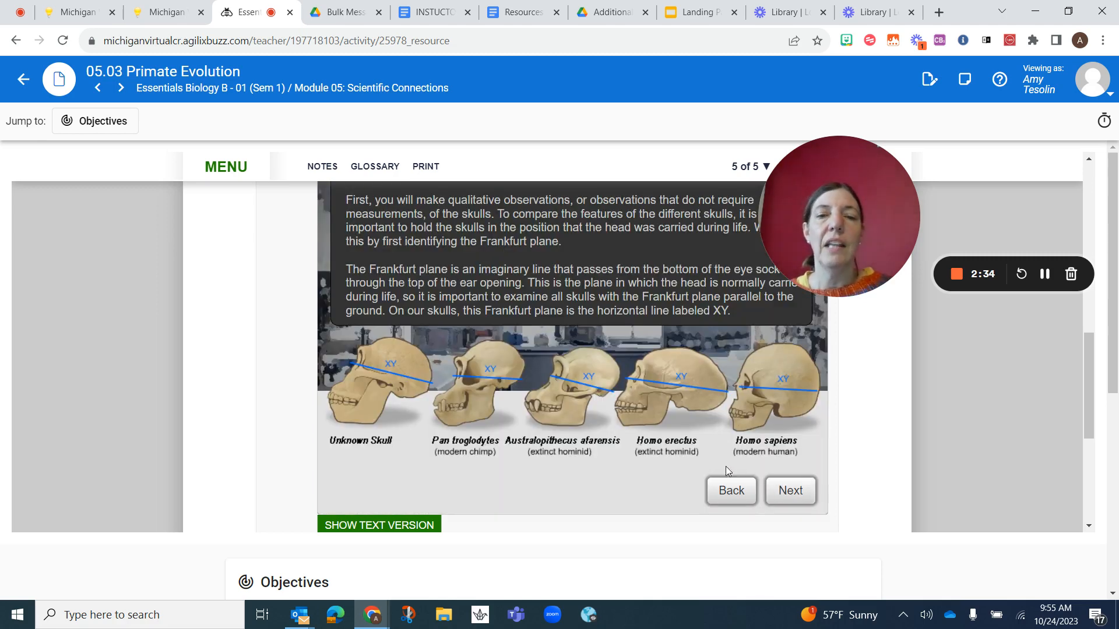
pyautogui.moveTo(575, 486)
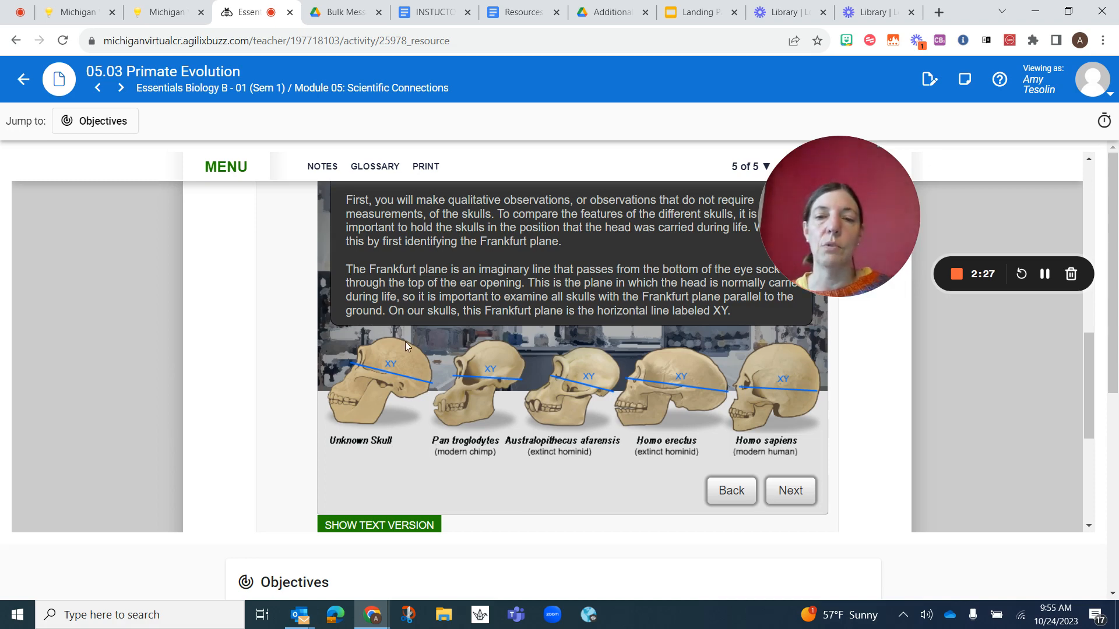
pyautogui.moveTo(436, 425)
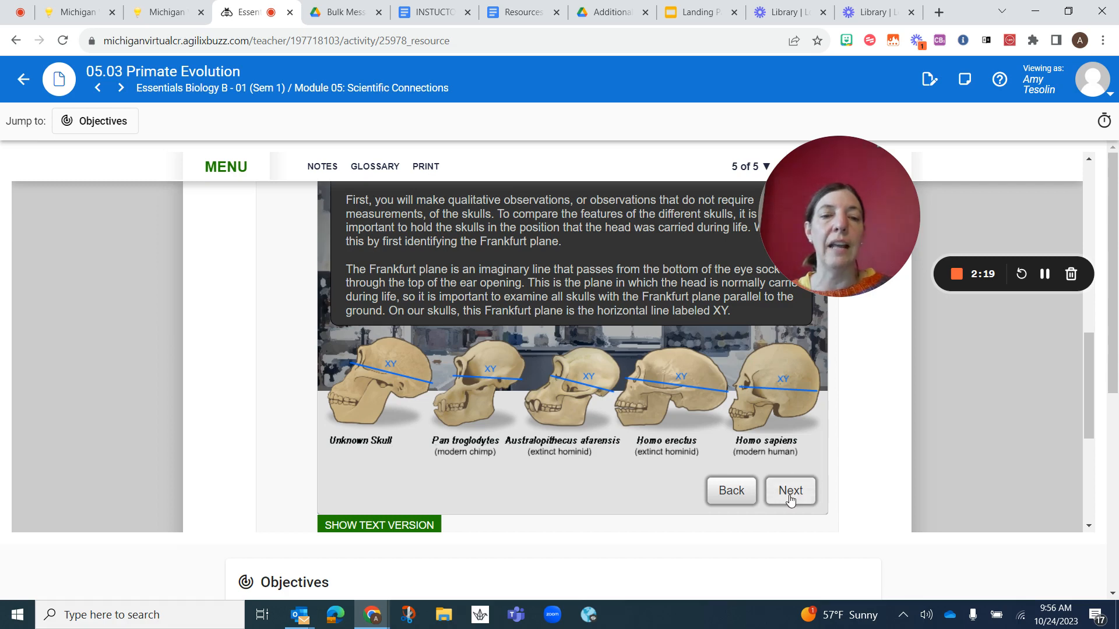
# - Move past the skull-features slide to the calipers supraorbital-height explanation
pyautogui.click(790, 490)
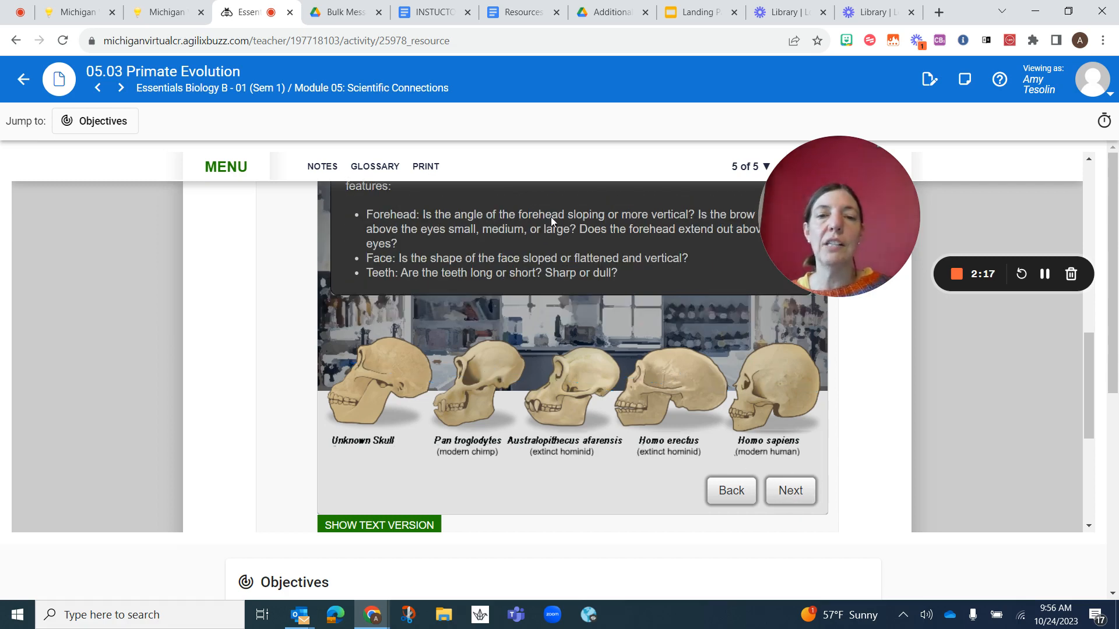
pyautogui.moveTo(476, 356)
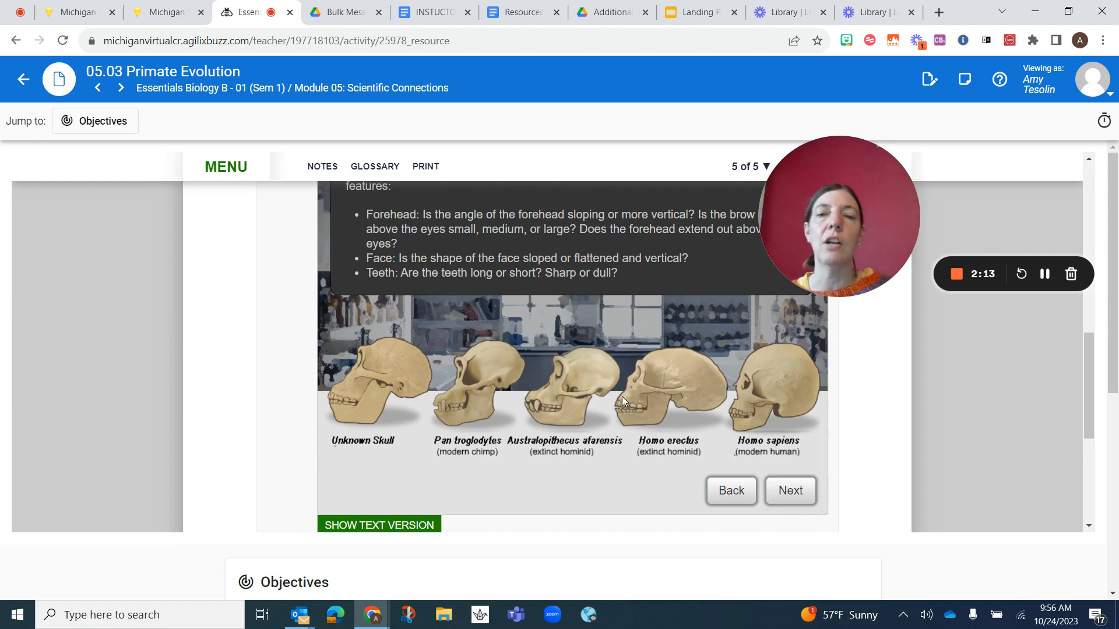
pyautogui.moveTo(780, 385)
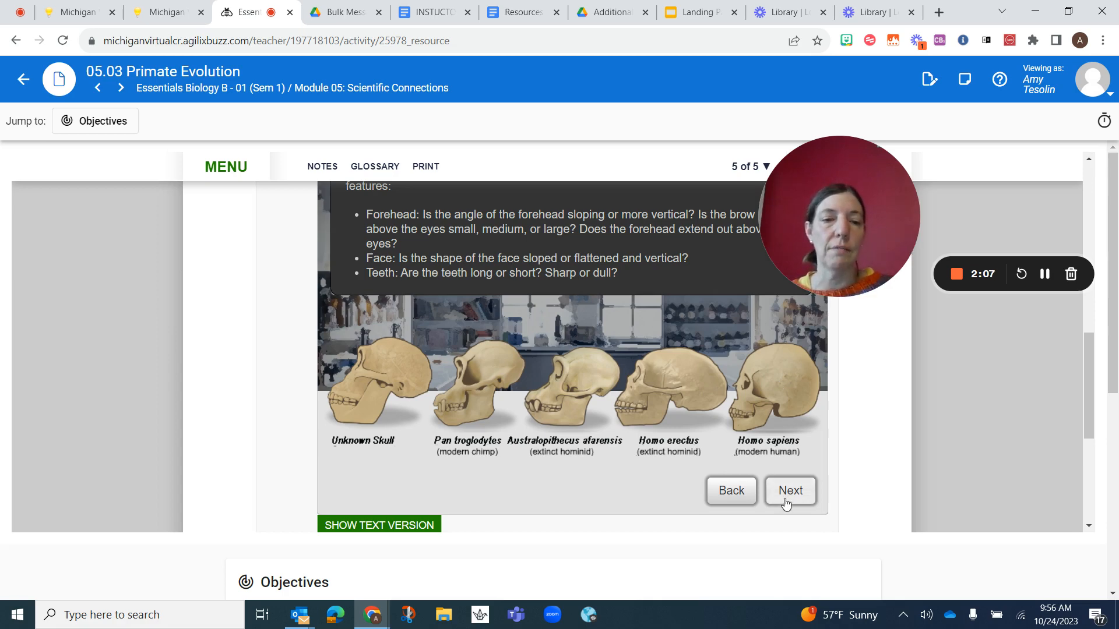
pyautogui.click(790, 491)
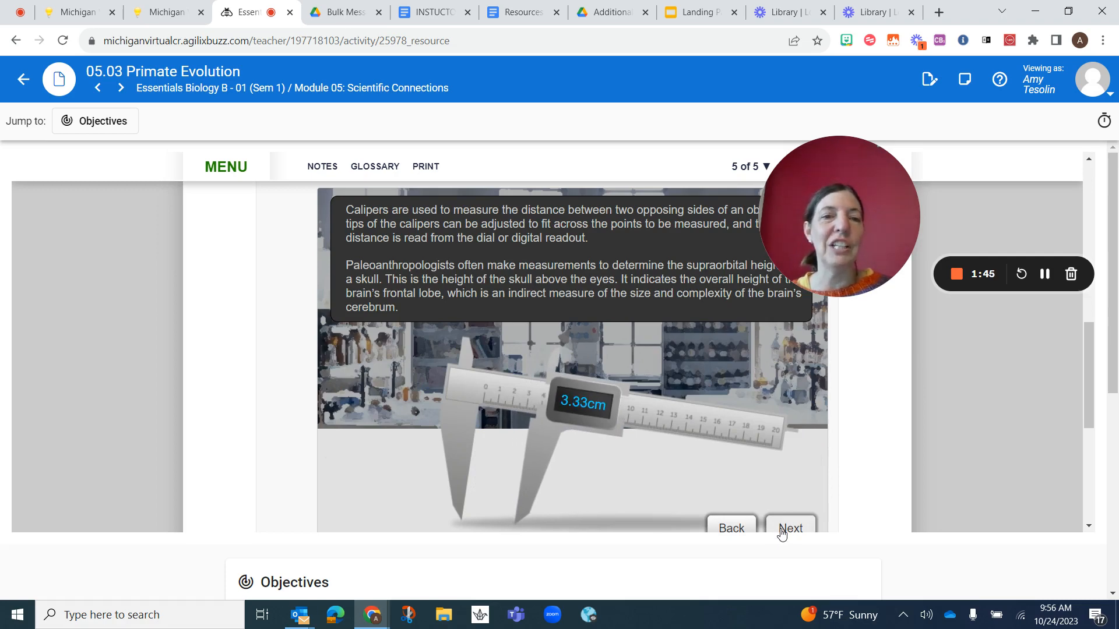
# - Start measuring and take a 6.60 cm caliper reading on the Unknown Fossil Skull
pyautogui.click(789, 528)
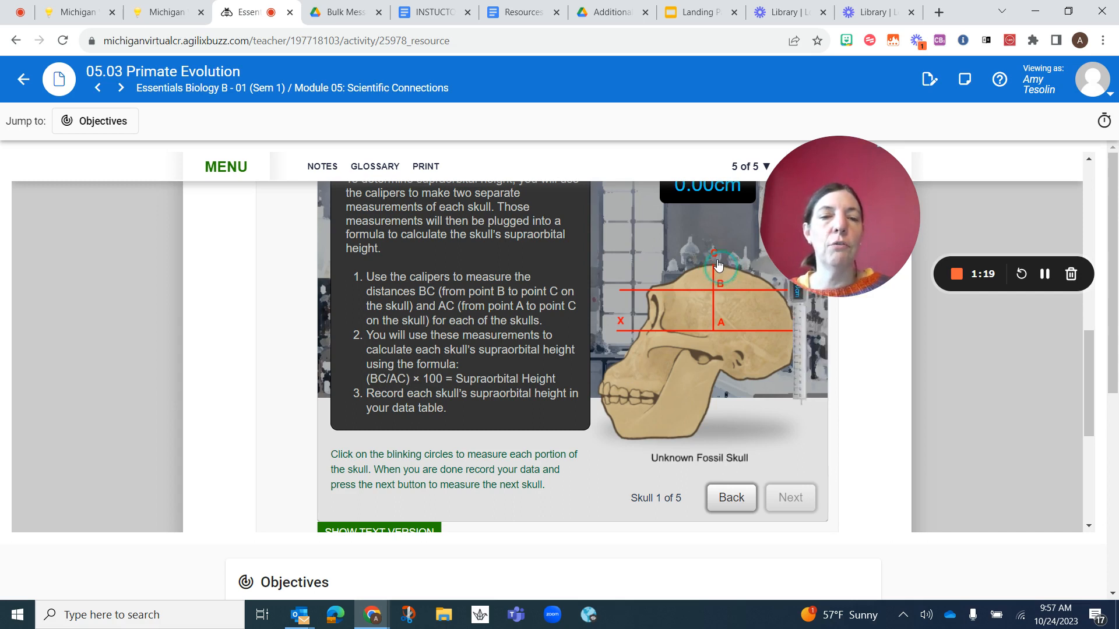
pyautogui.click(715, 255)
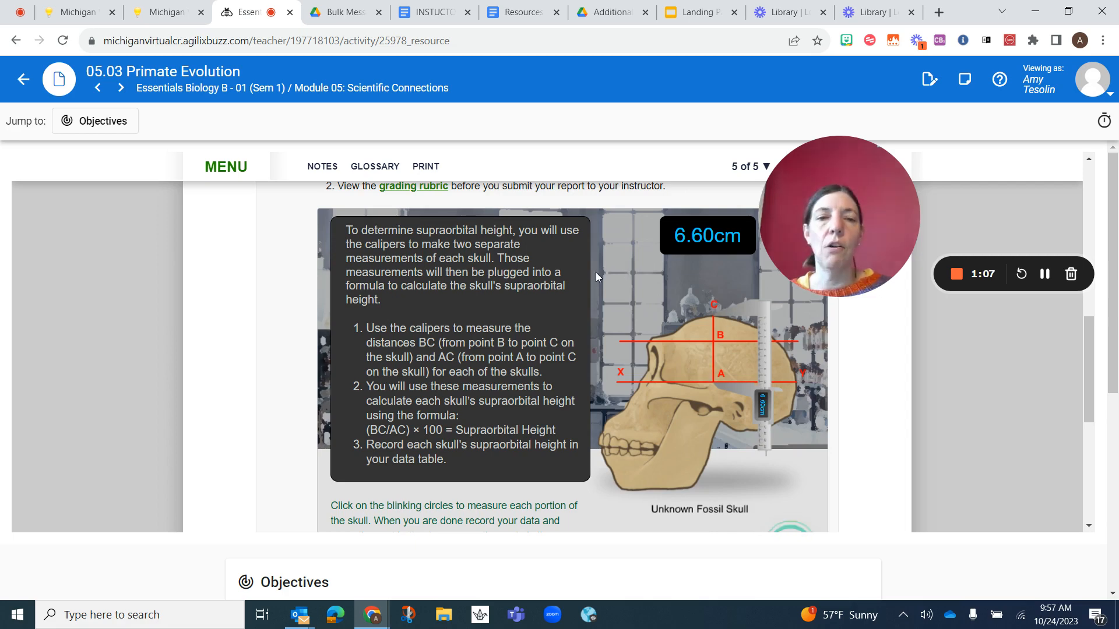
pyautogui.moveTo(719, 358)
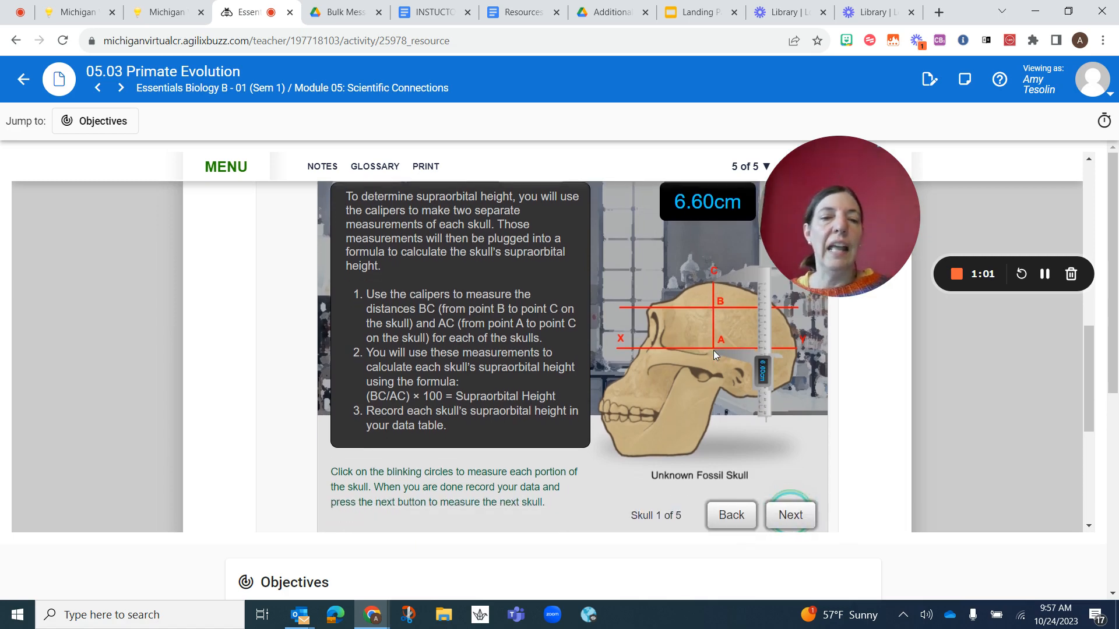
# - Measure the modern chimpanzee skull at 6.08 cm and advance the lab
pyautogui.click(790, 515)
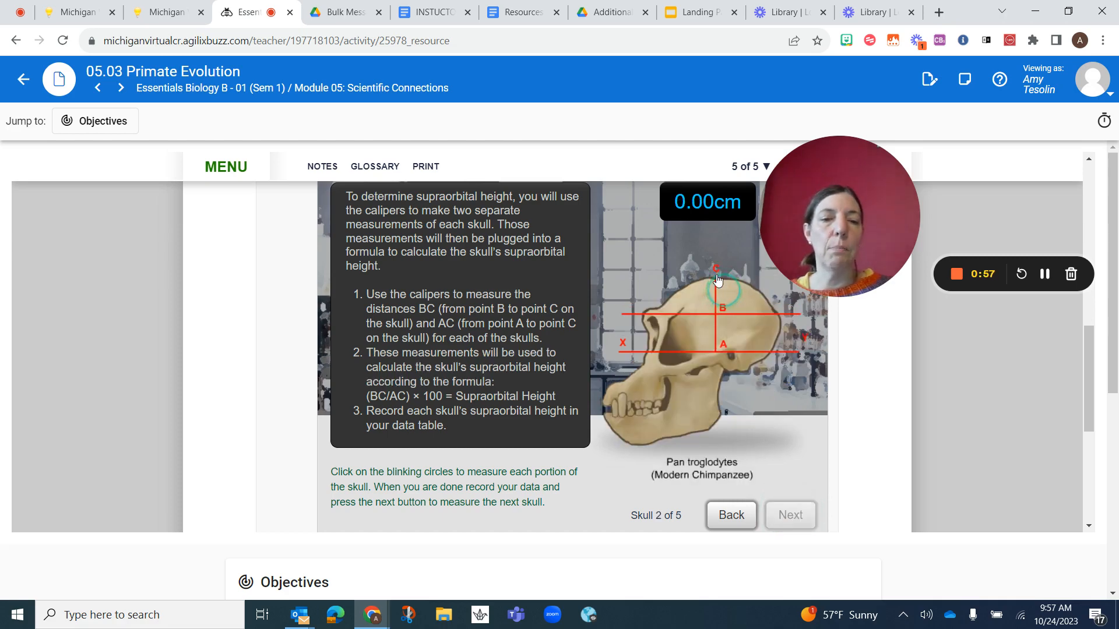
pyautogui.click(722, 292)
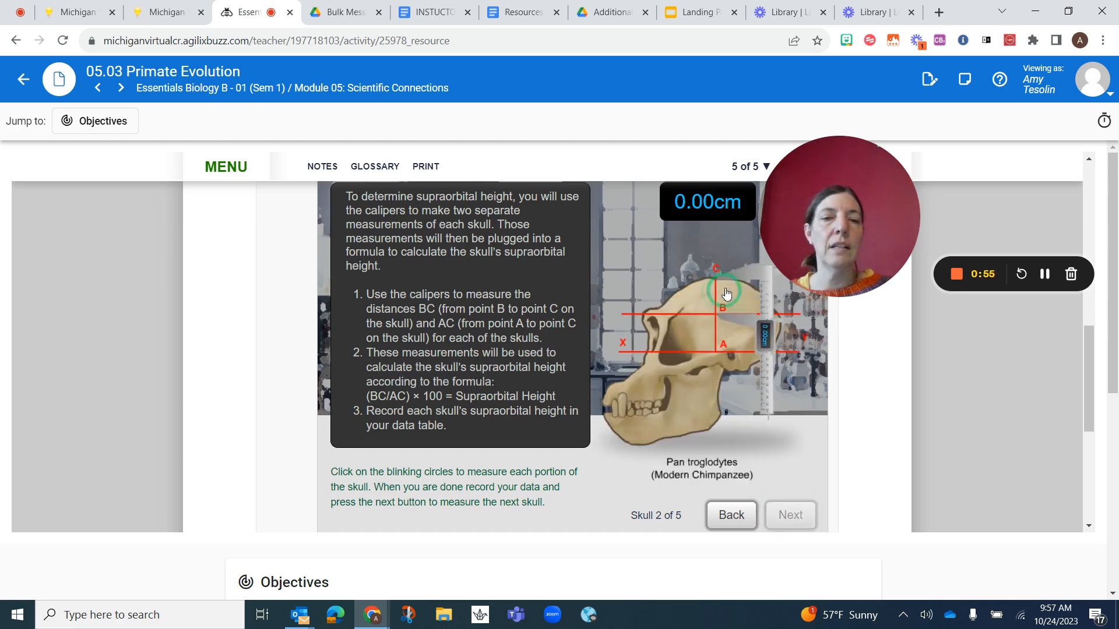
pyautogui.click(725, 293)
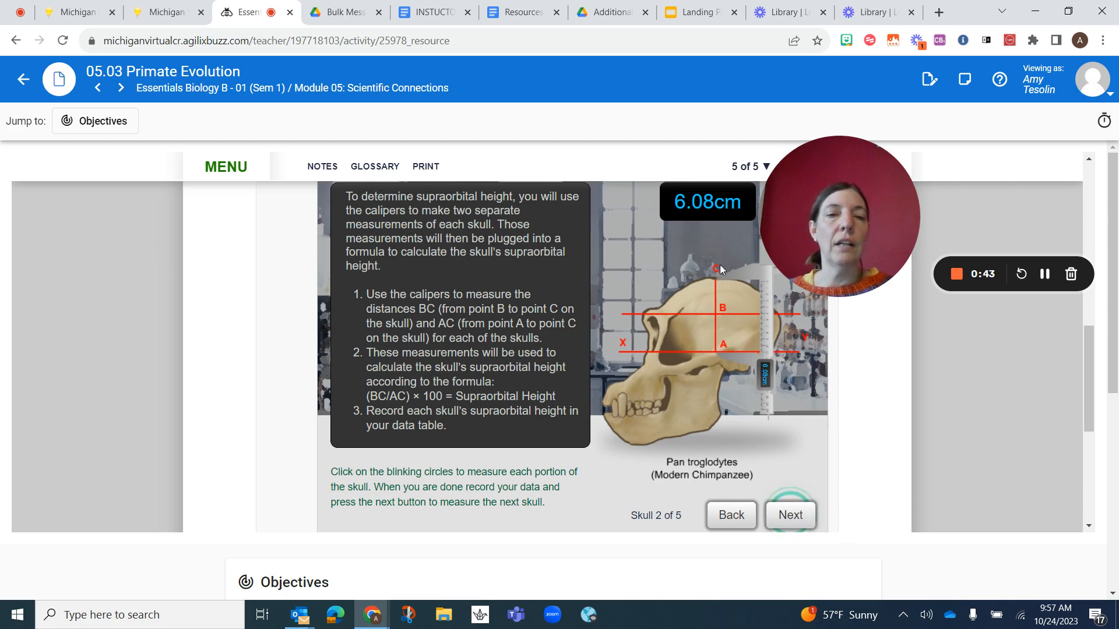
pyautogui.moveTo(717, 296)
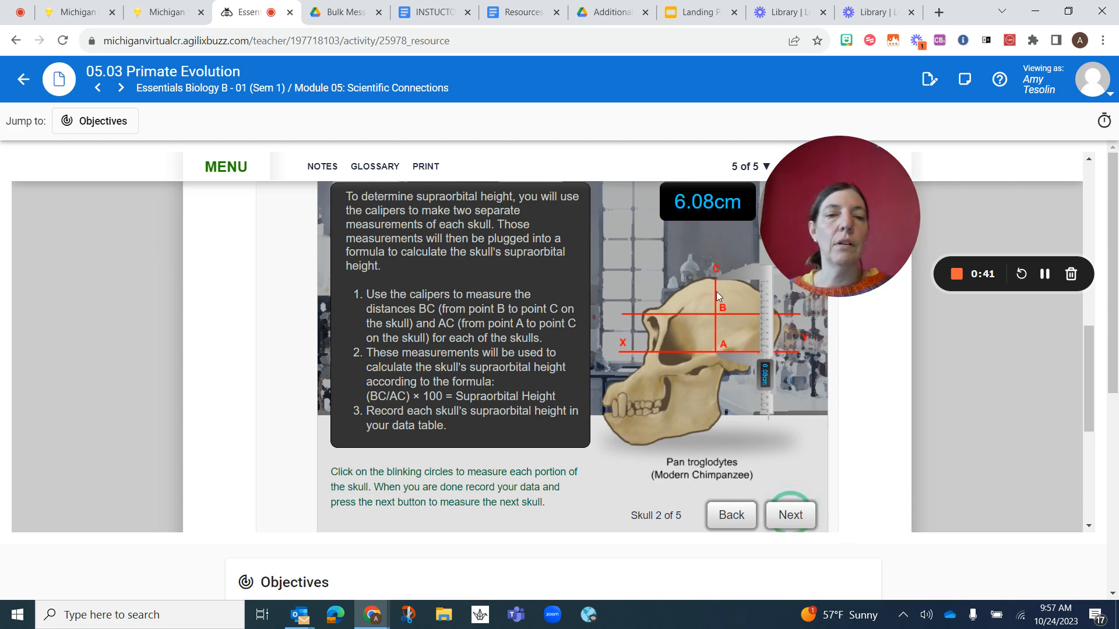
pyautogui.moveTo(730, 290)
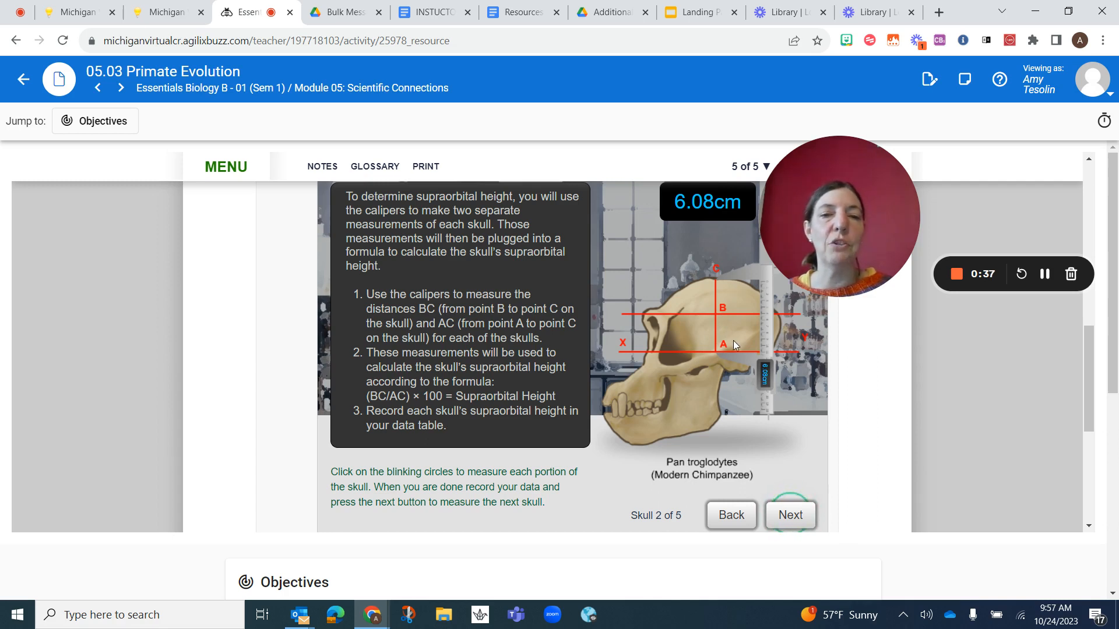
pyautogui.moveTo(630, 401)
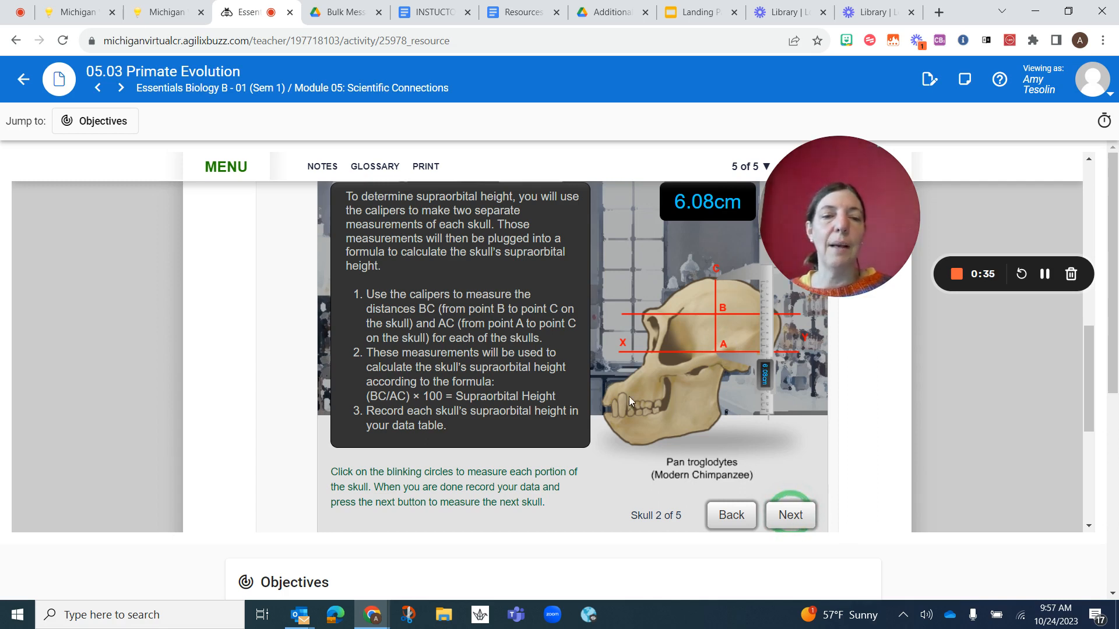
pyautogui.click(790, 515)
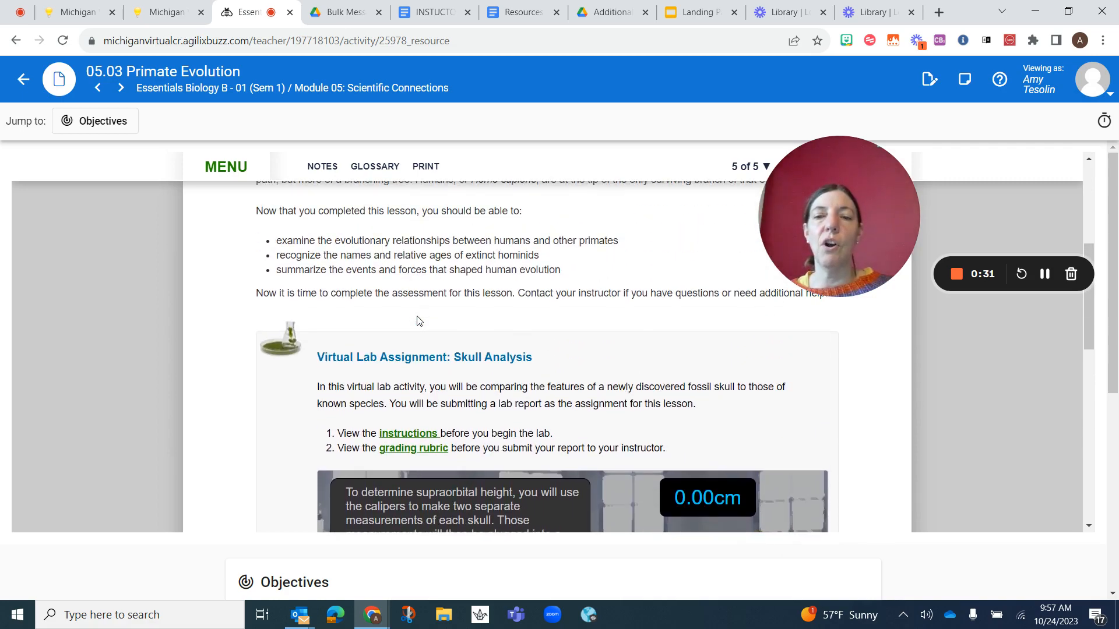
# - Reopen the lab instructions and scroll to the skull data table and Conclusion questions
pyautogui.click(407, 433)
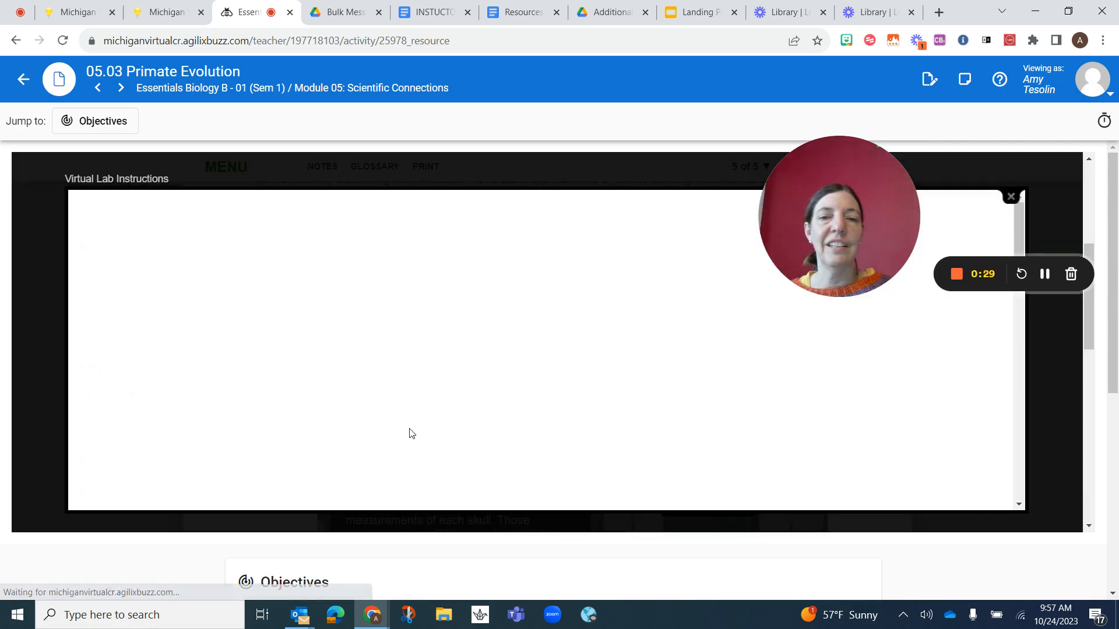
pyautogui.scroll(-3)
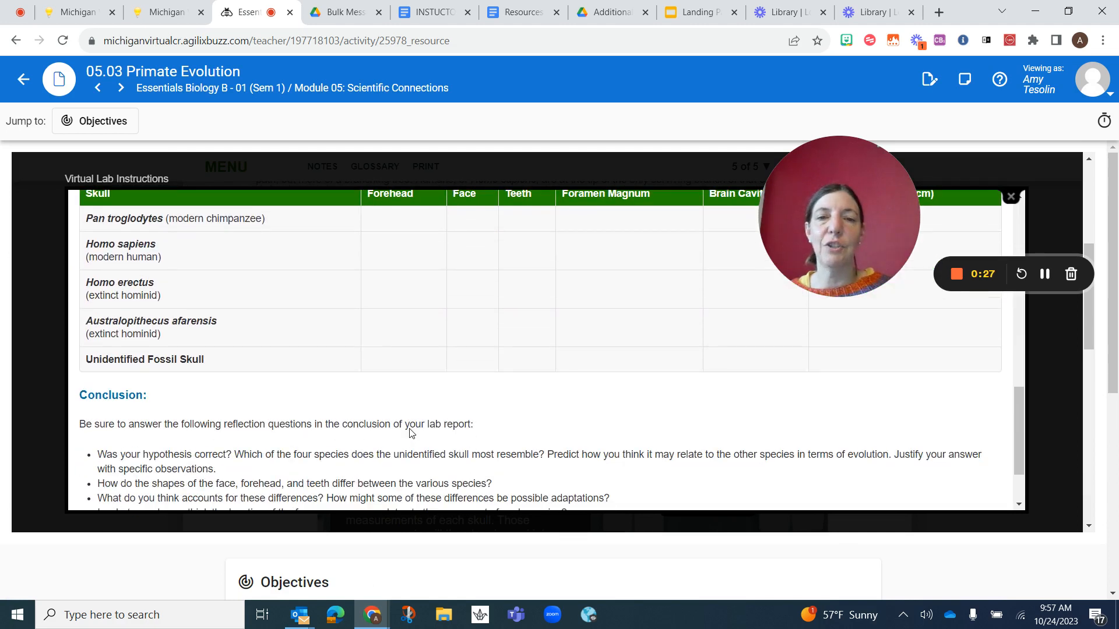